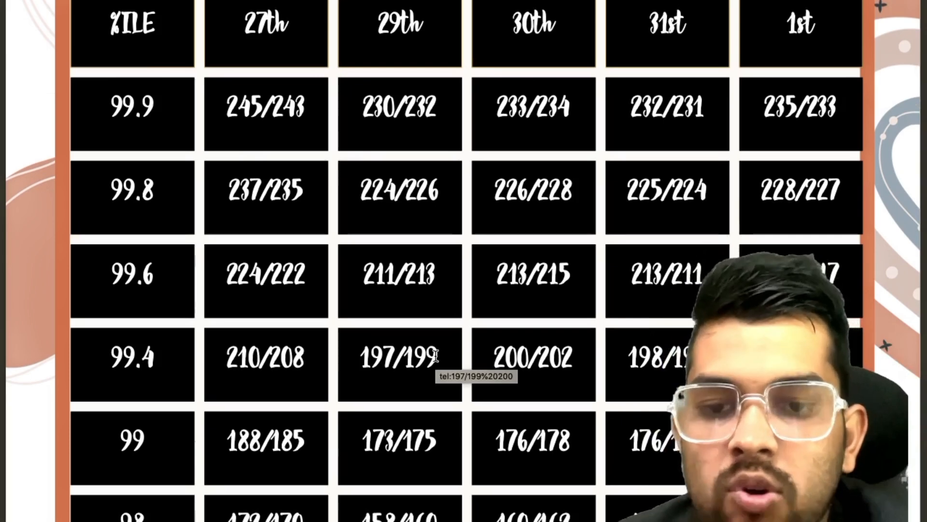
pyautogui.scroll(-3)
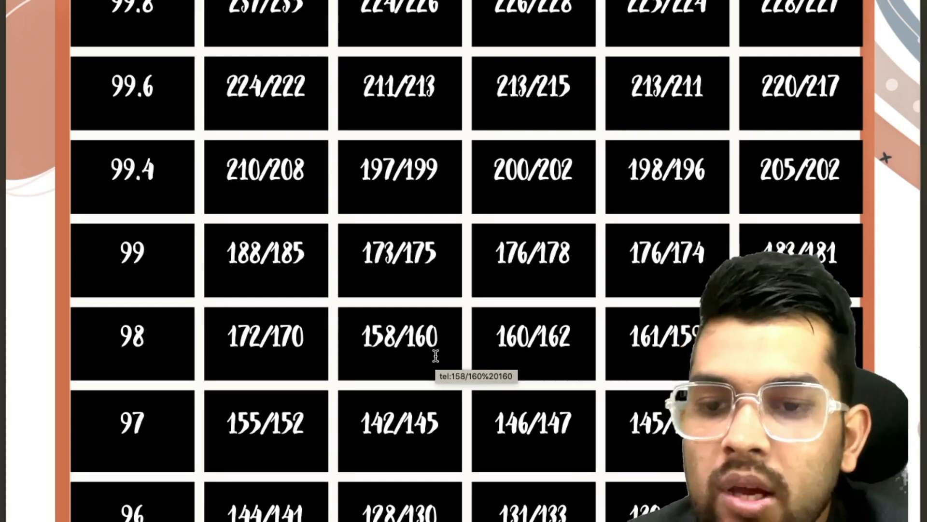
pyautogui.scroll(-3)
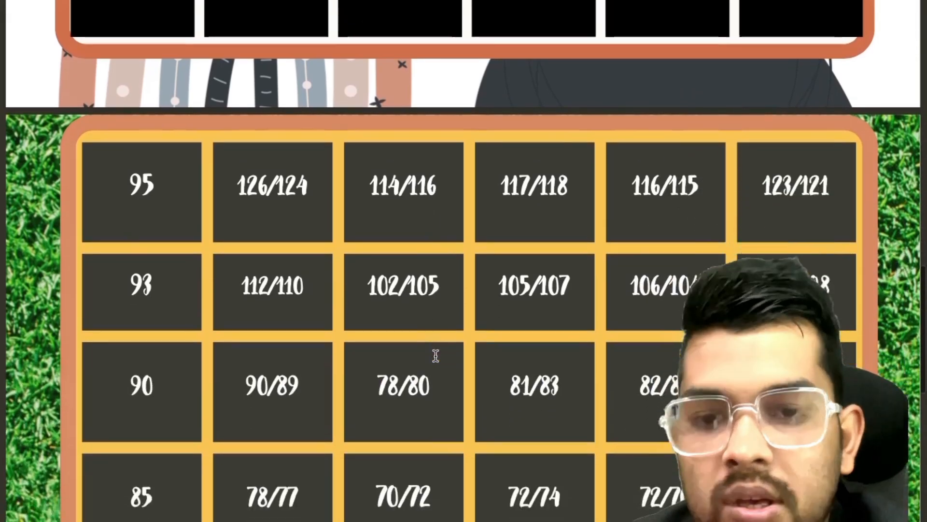
pyautogui.scroll(-3)
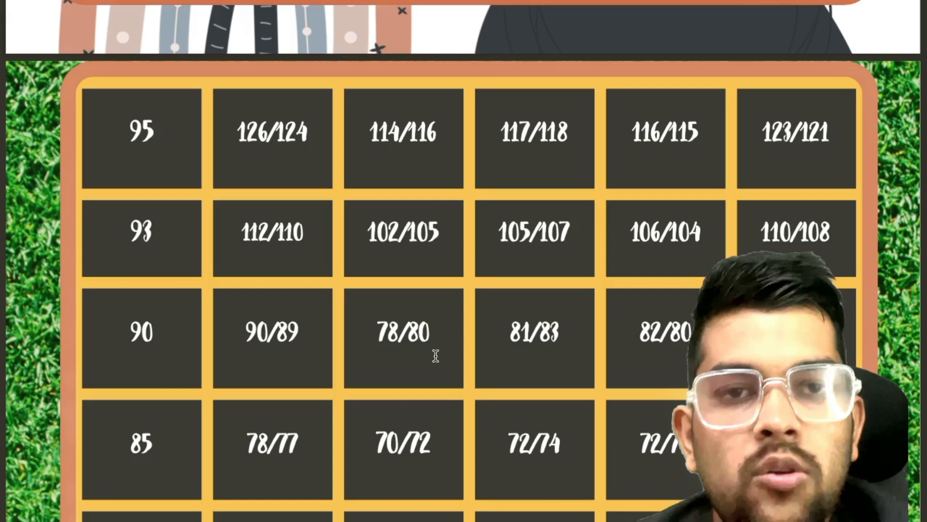
pyautogui.scroll(-3)
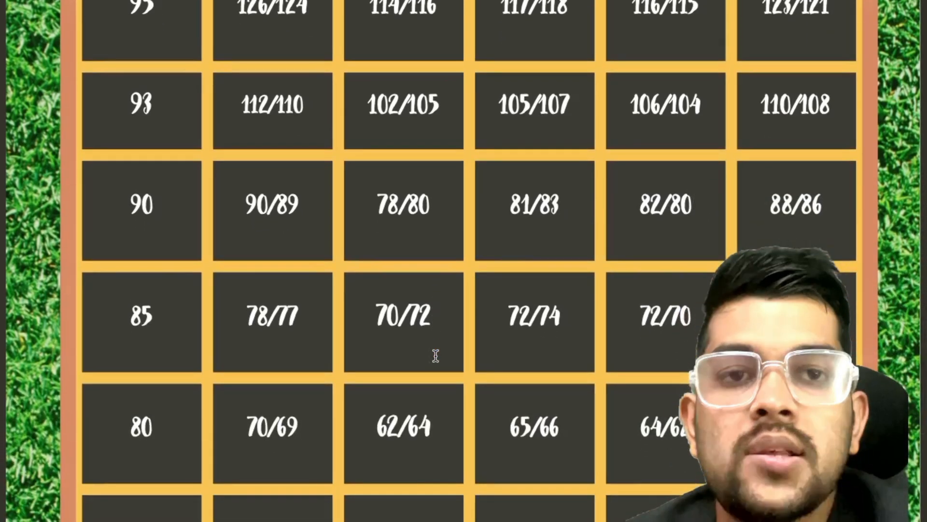
pyautogui.scroll(-3)
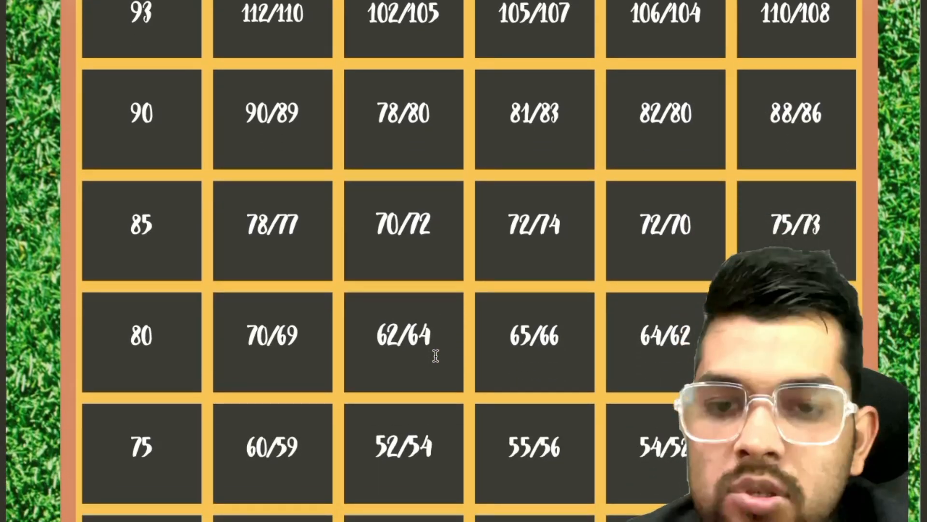
pyautogui.scroll(-3)
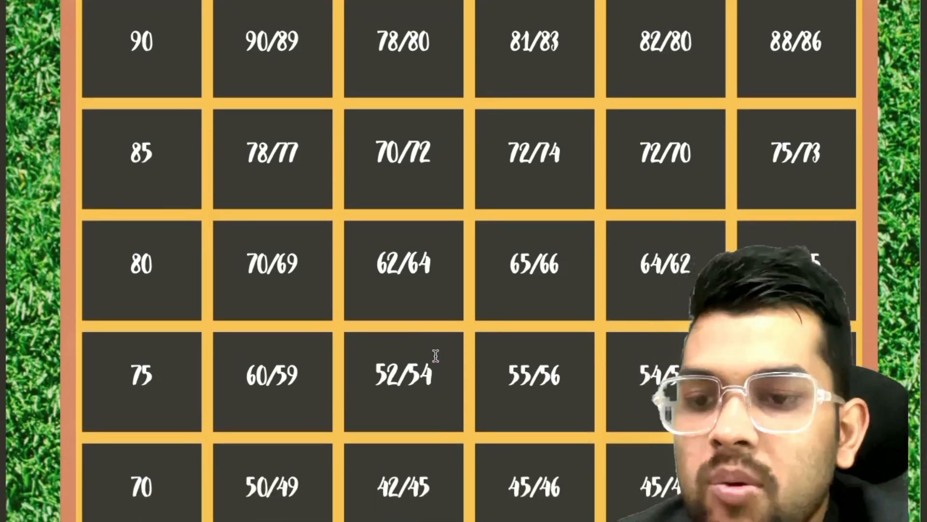
pyautogui.scroll(-3)
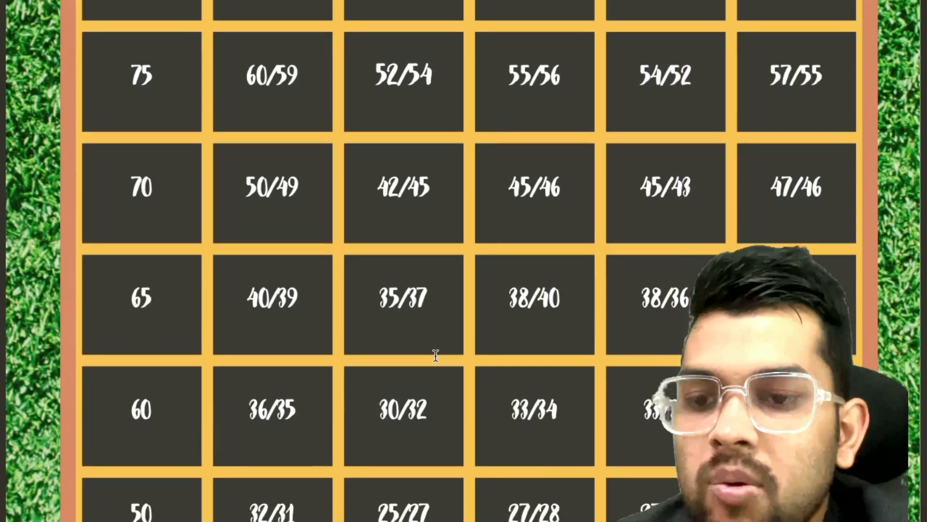
pyautogui.scroll(-3)
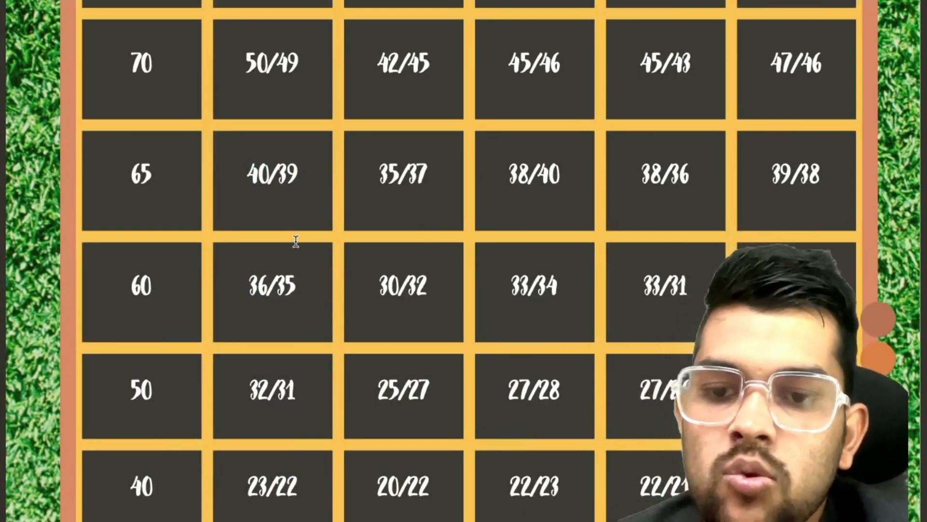
pyautogui.scroll(-3)
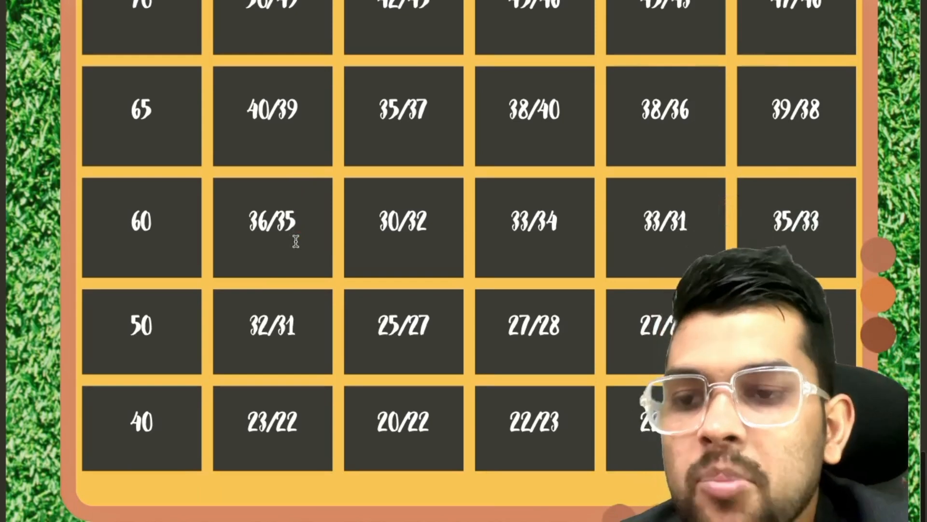